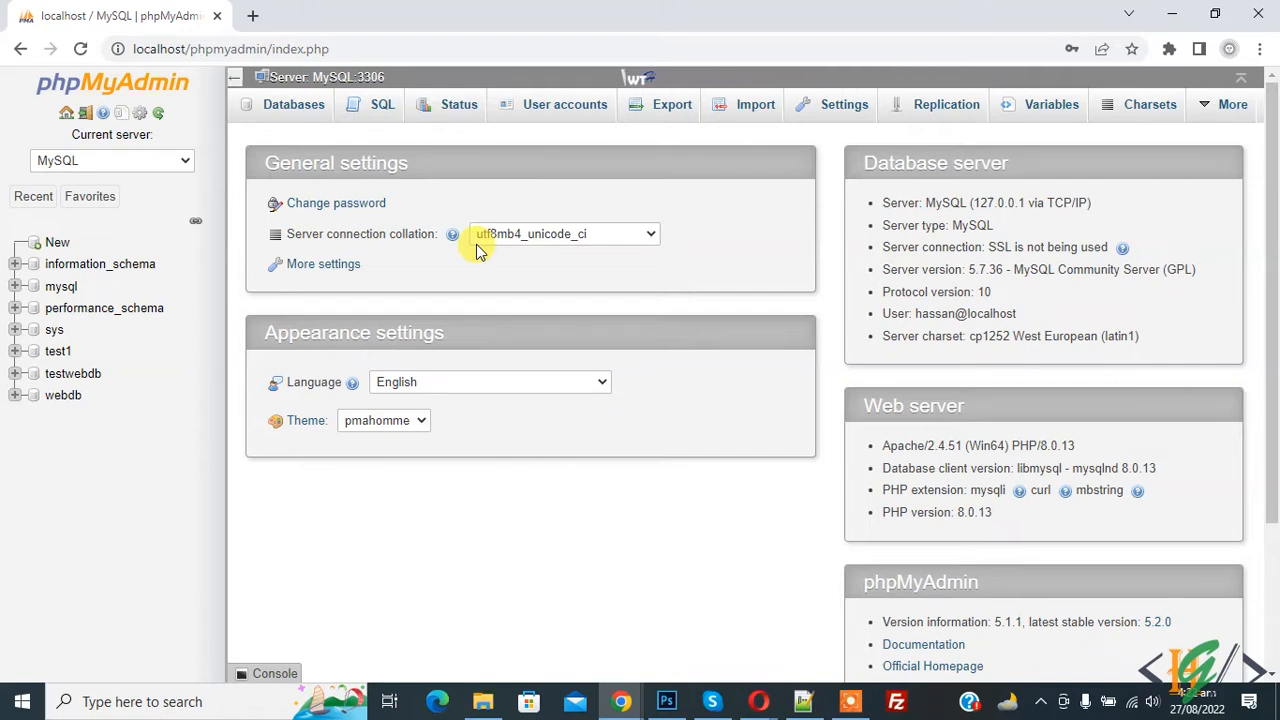
pyautogui.moveTo(545, 335)
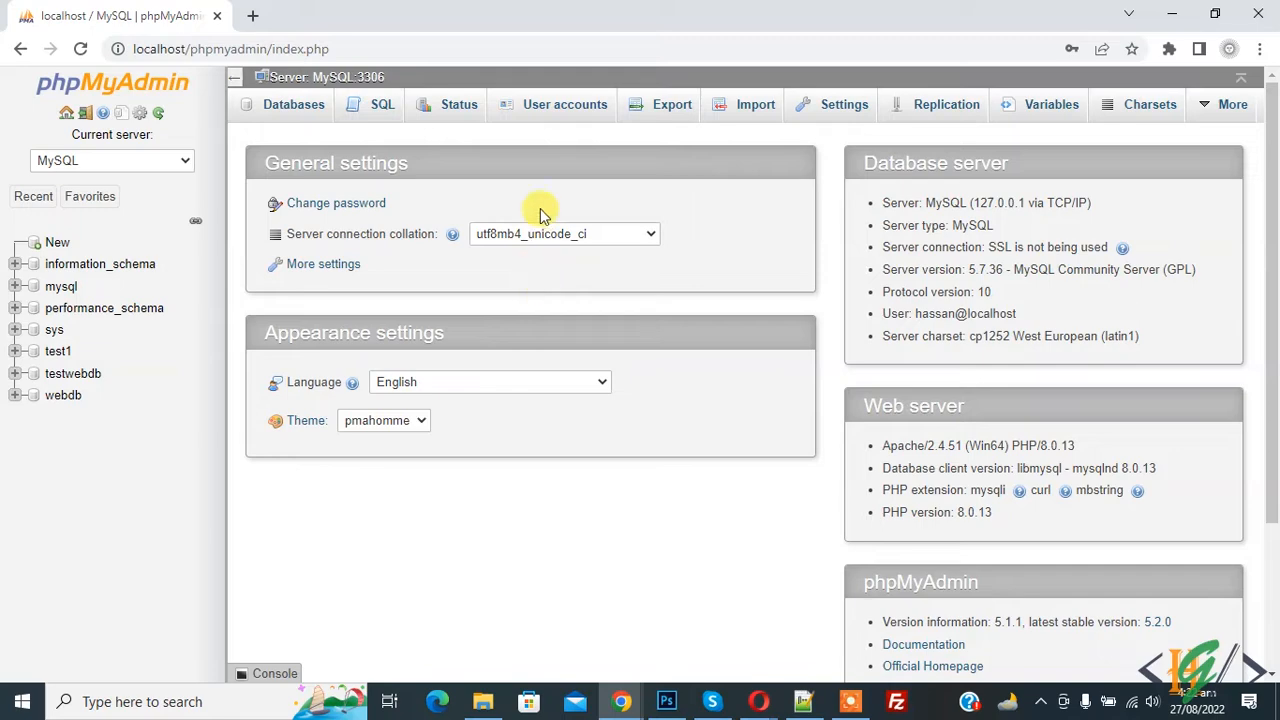
pyautogui.moveTo(564, 104)
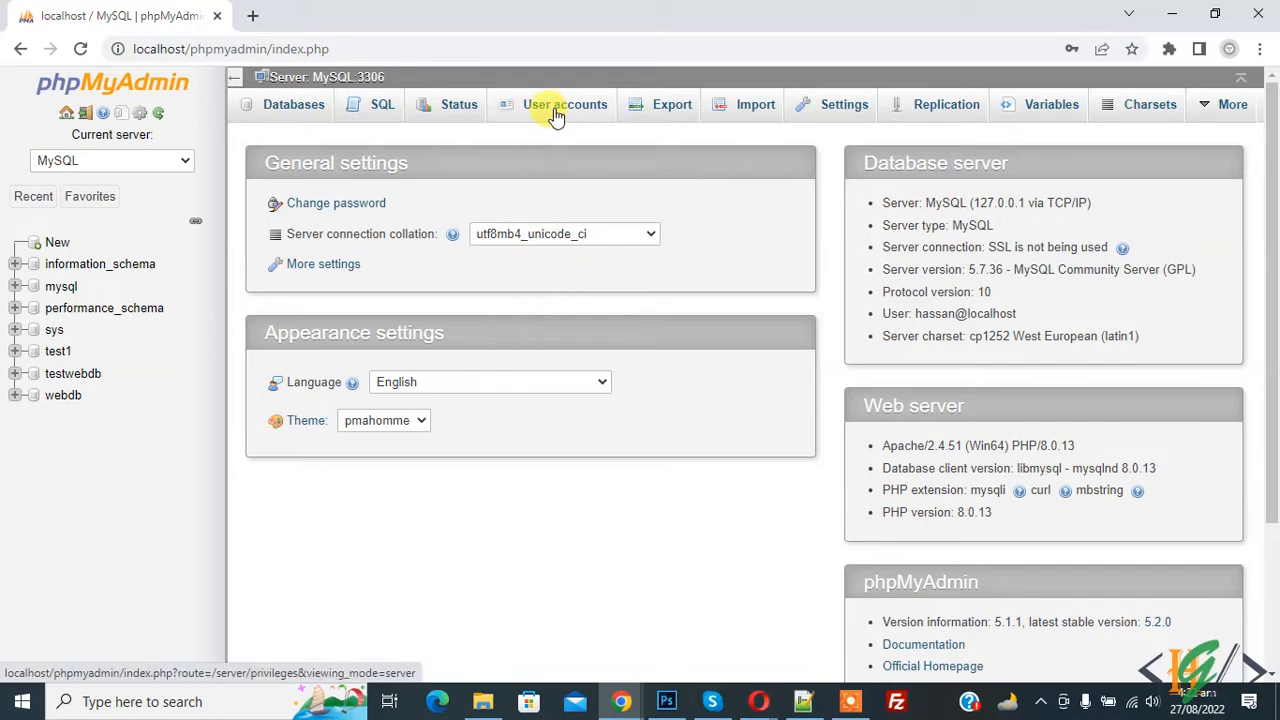
# - Start a new MySQL user account from User accounts with user name 'ali'
pyautogui.click(564, 104)
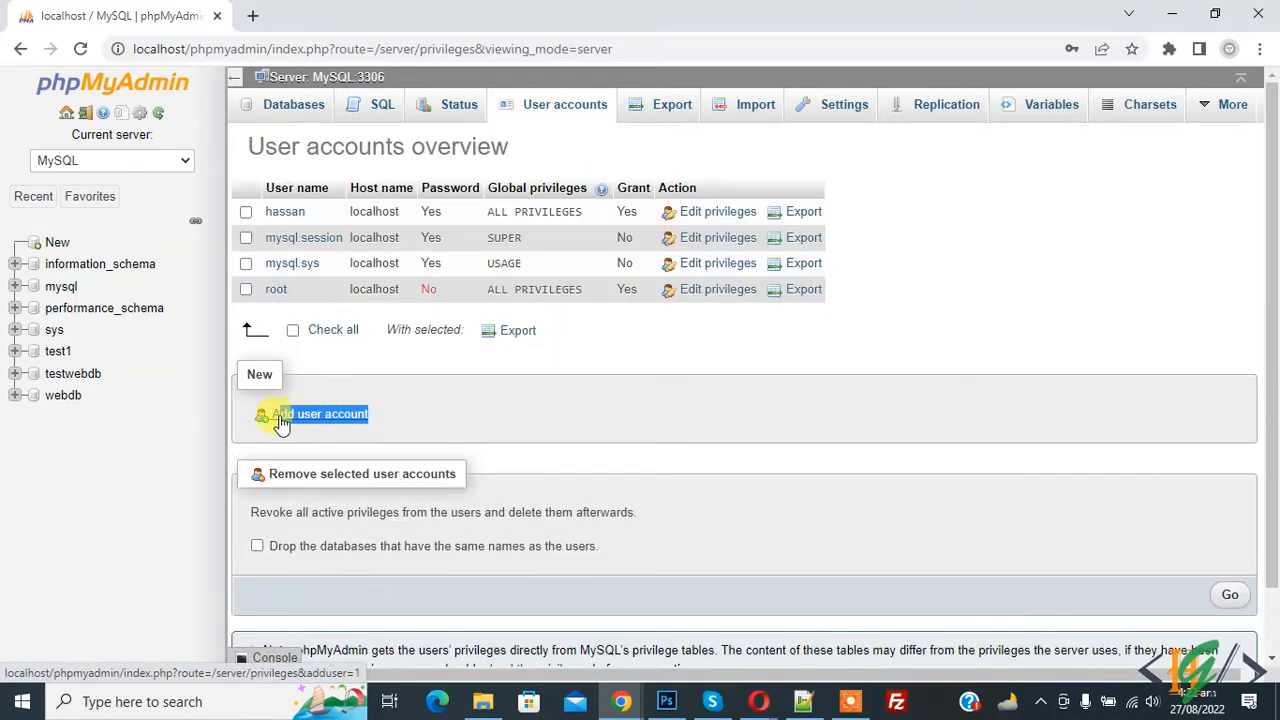
pyautogui.click(330, 414)
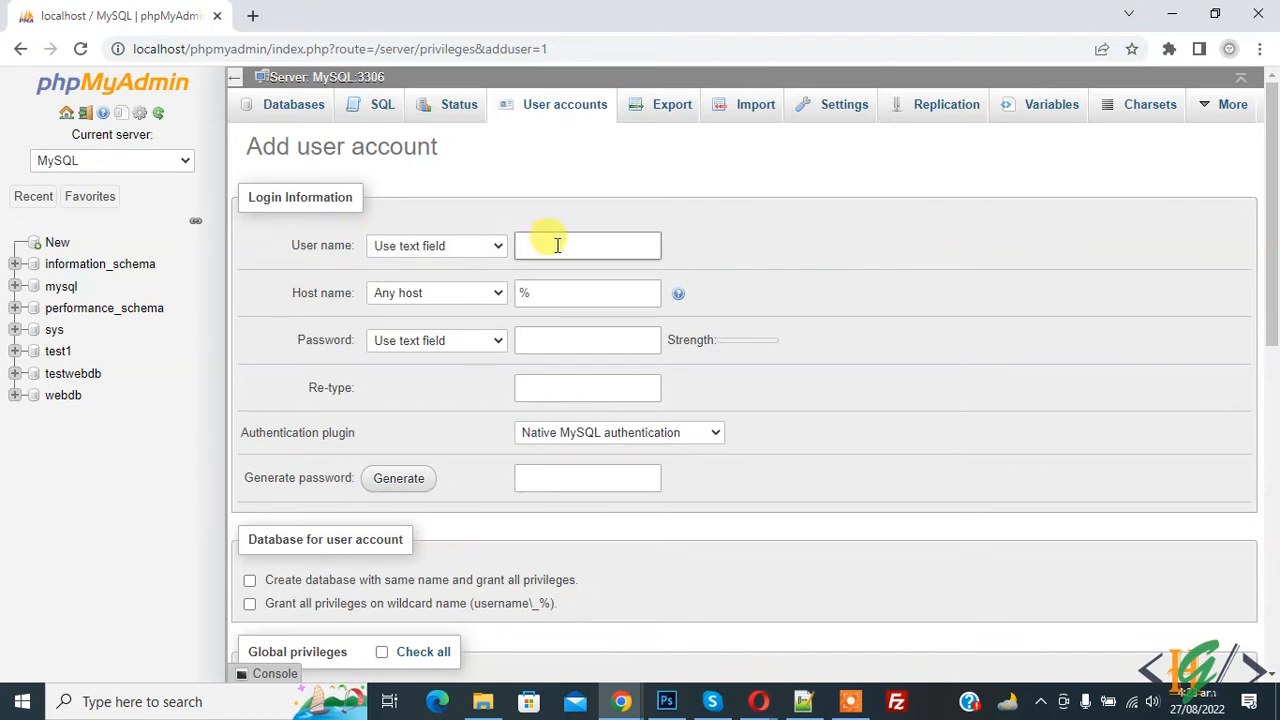
pyautogui.write('ali')
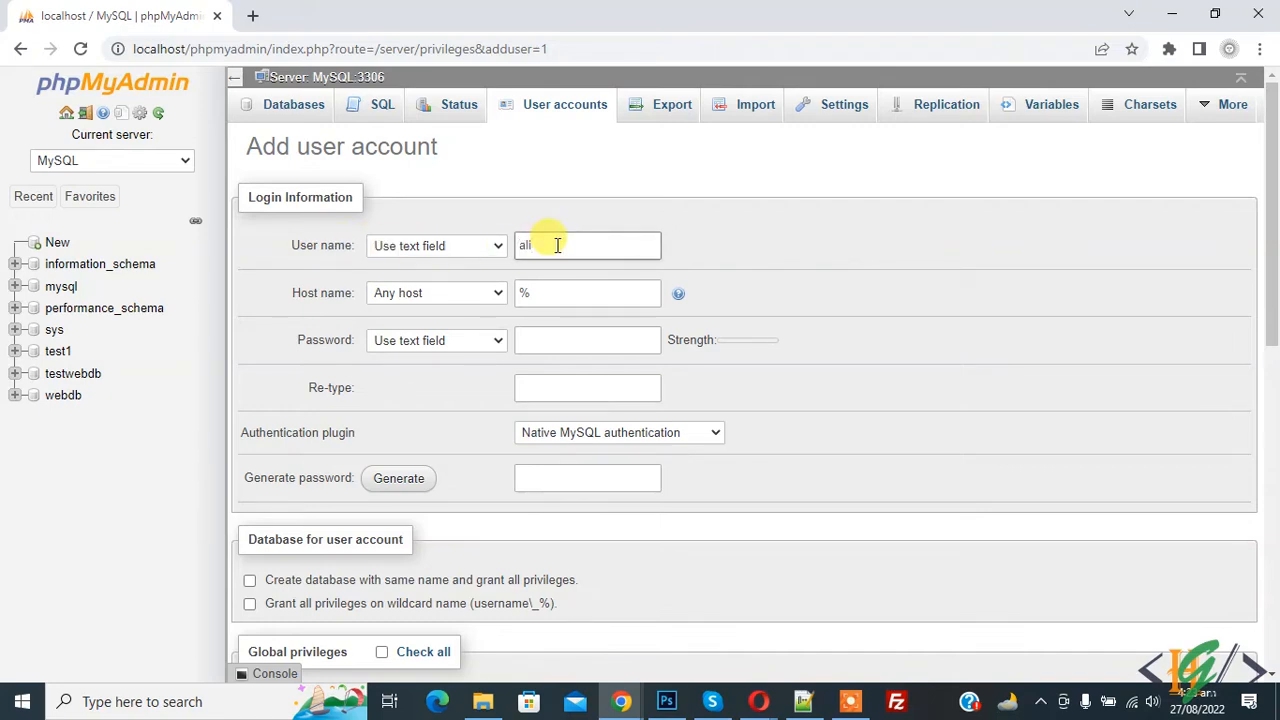
# - Restrict the account to host localhost and enter the password in both fields
pyautogui.click(436, 292)
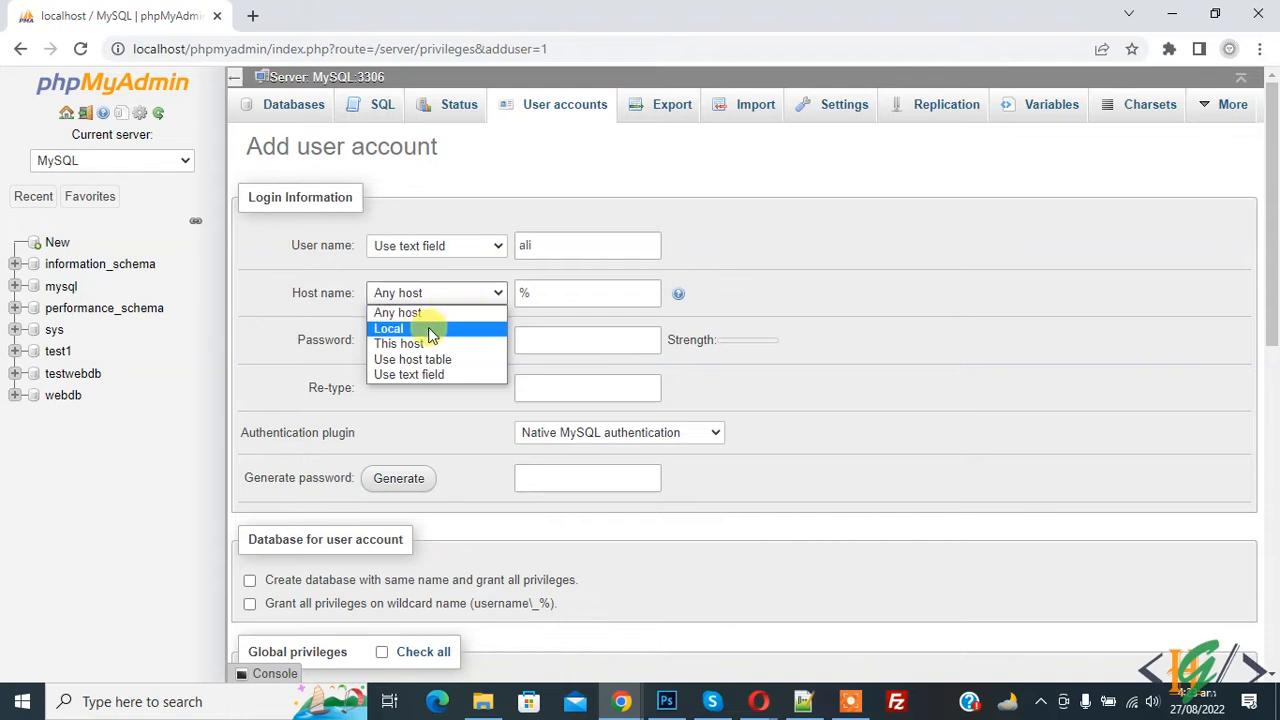
pyautogui.click(389, 328)
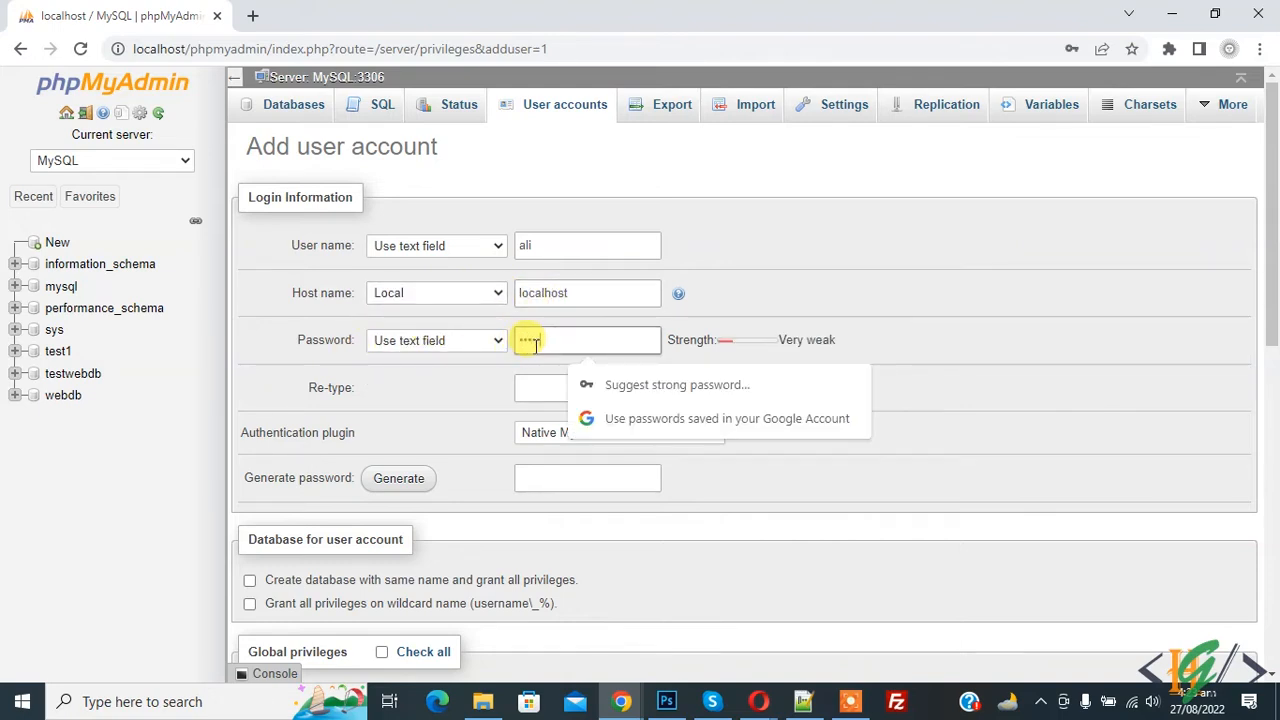
pyautogui.click(587, 388)
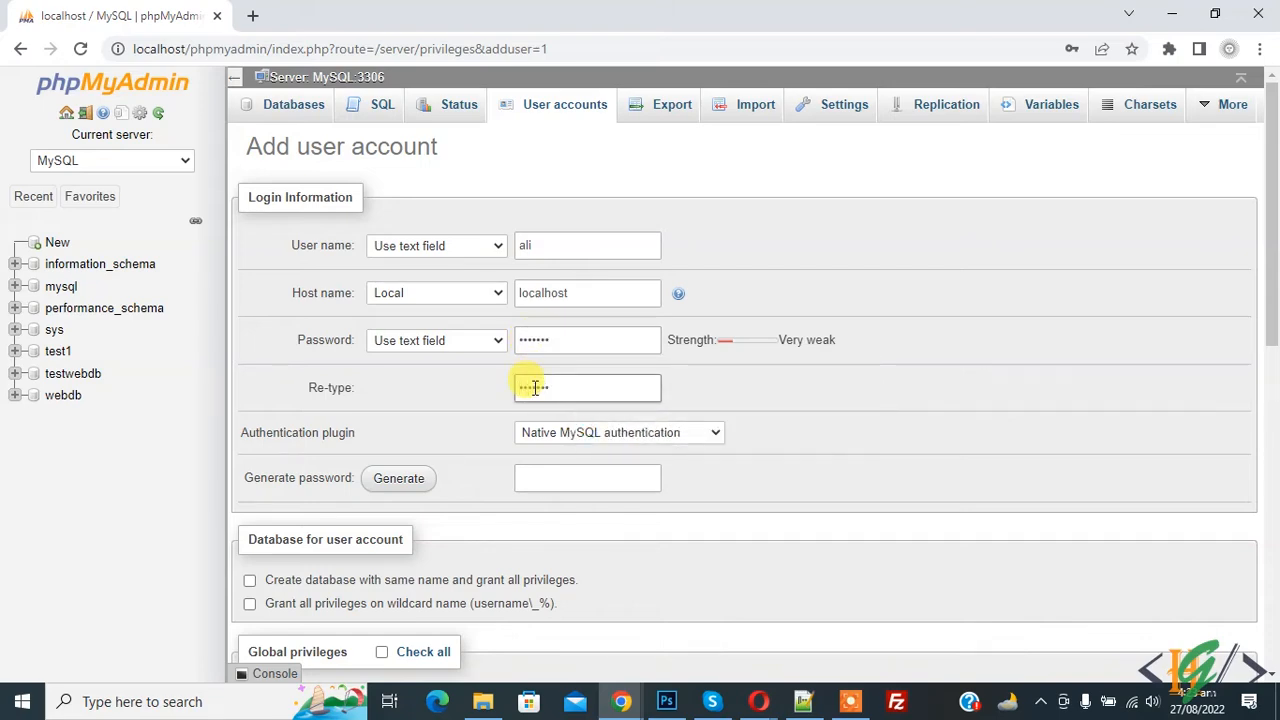
# - Enable creating a same-named 'ali' database with all privileges granted on it
pyautogui.scroll(-3)
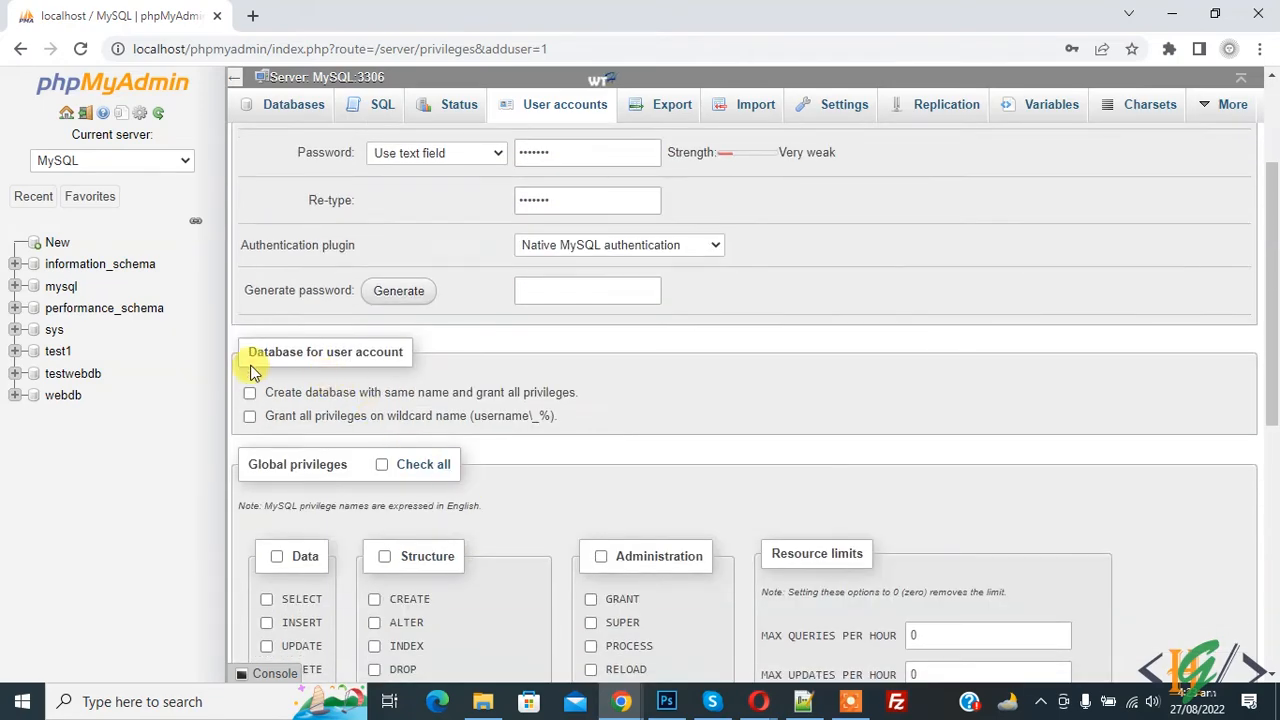
pyautogui.doubleClick(323, 351)
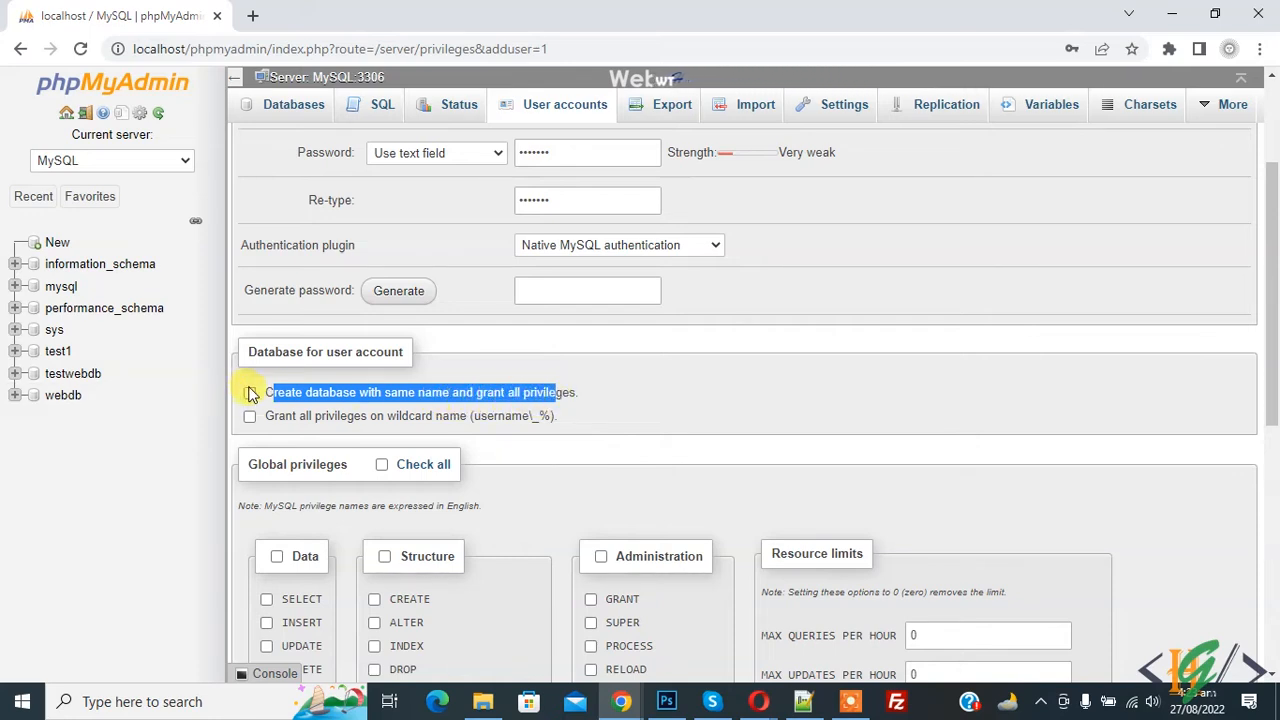
pyautogui.click(249, 392)
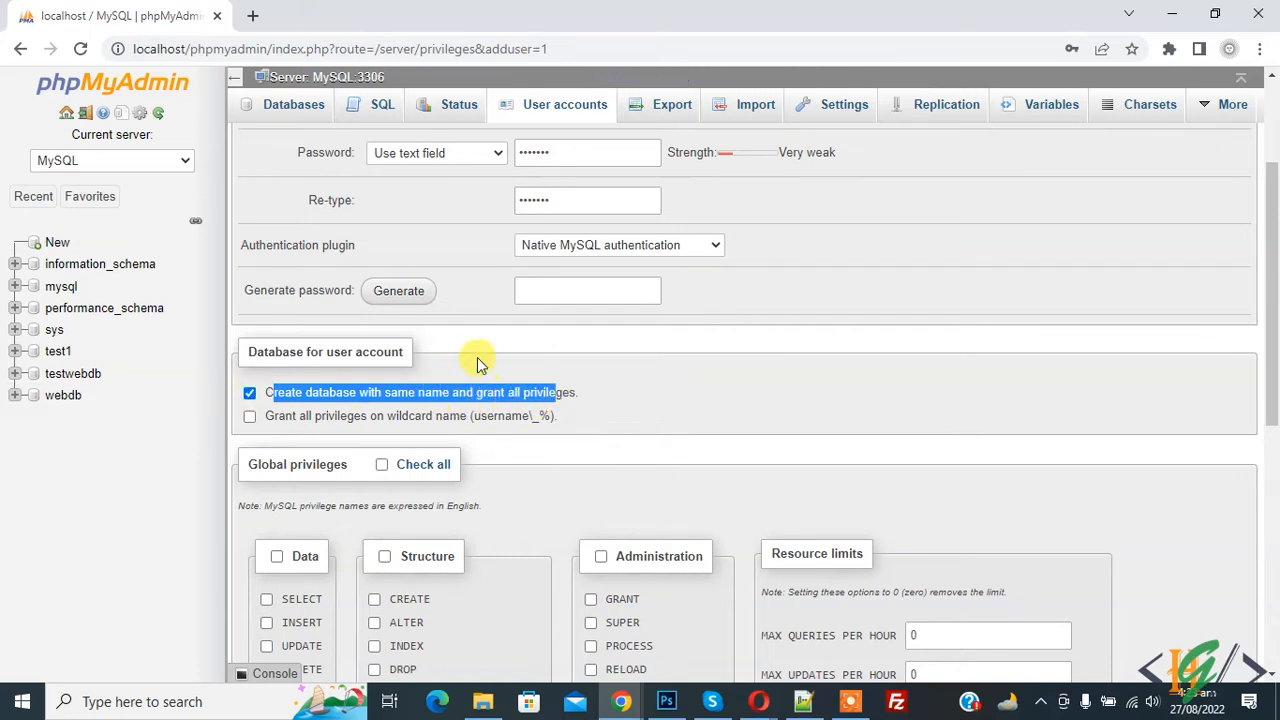
pyautogui.scroll(-3)
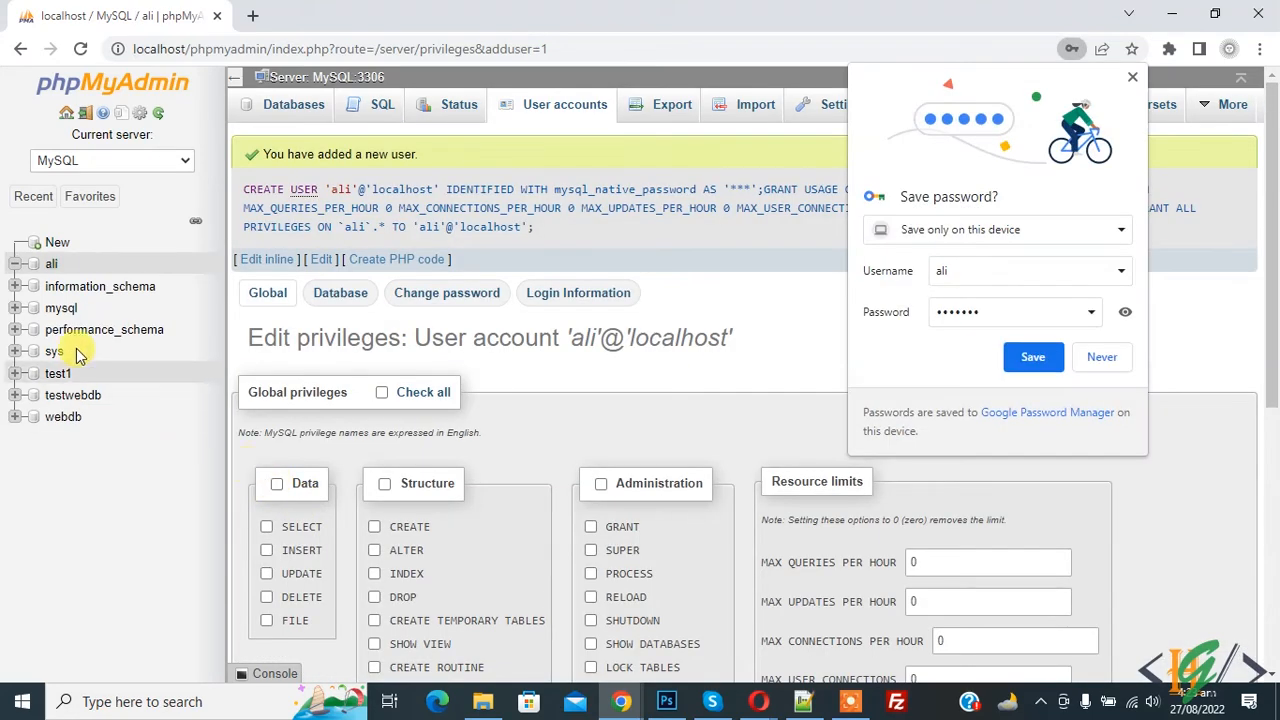
pyautogui.moveTo(51, 263)
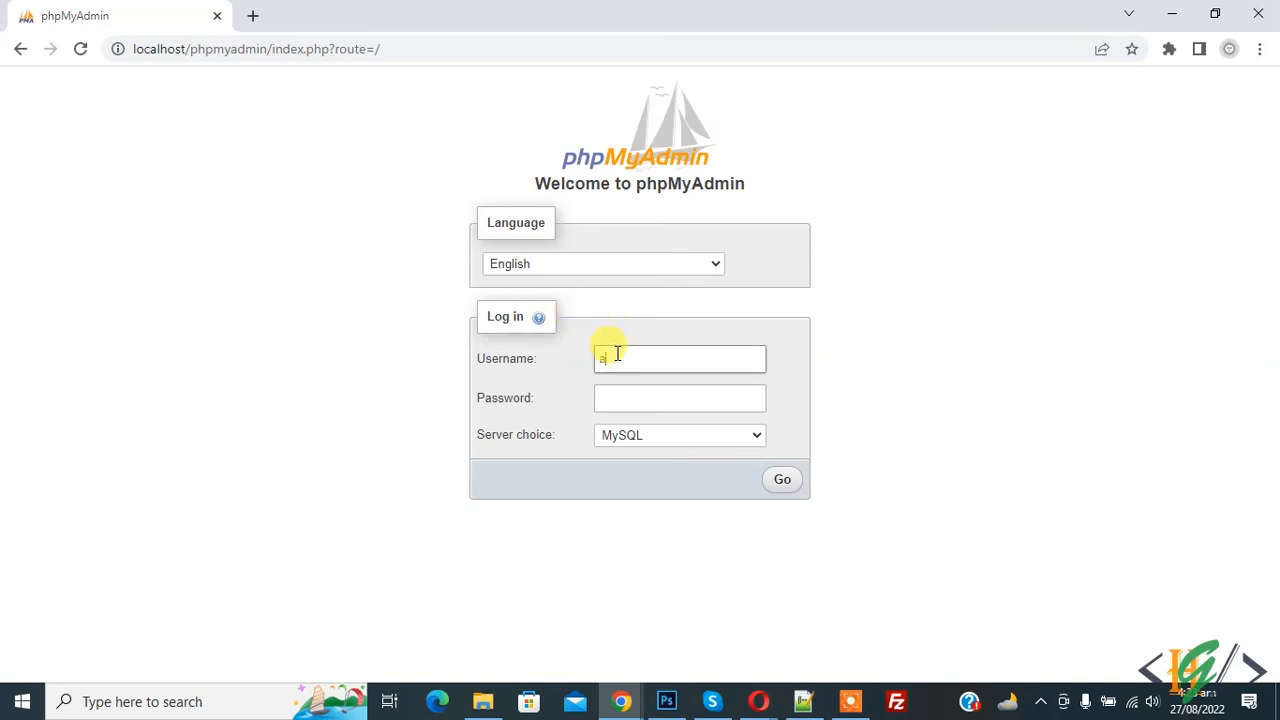
# - Log in to phpMyAdmin as ali with its password and dismiss the save-password prompt
pyautogui.write('password')
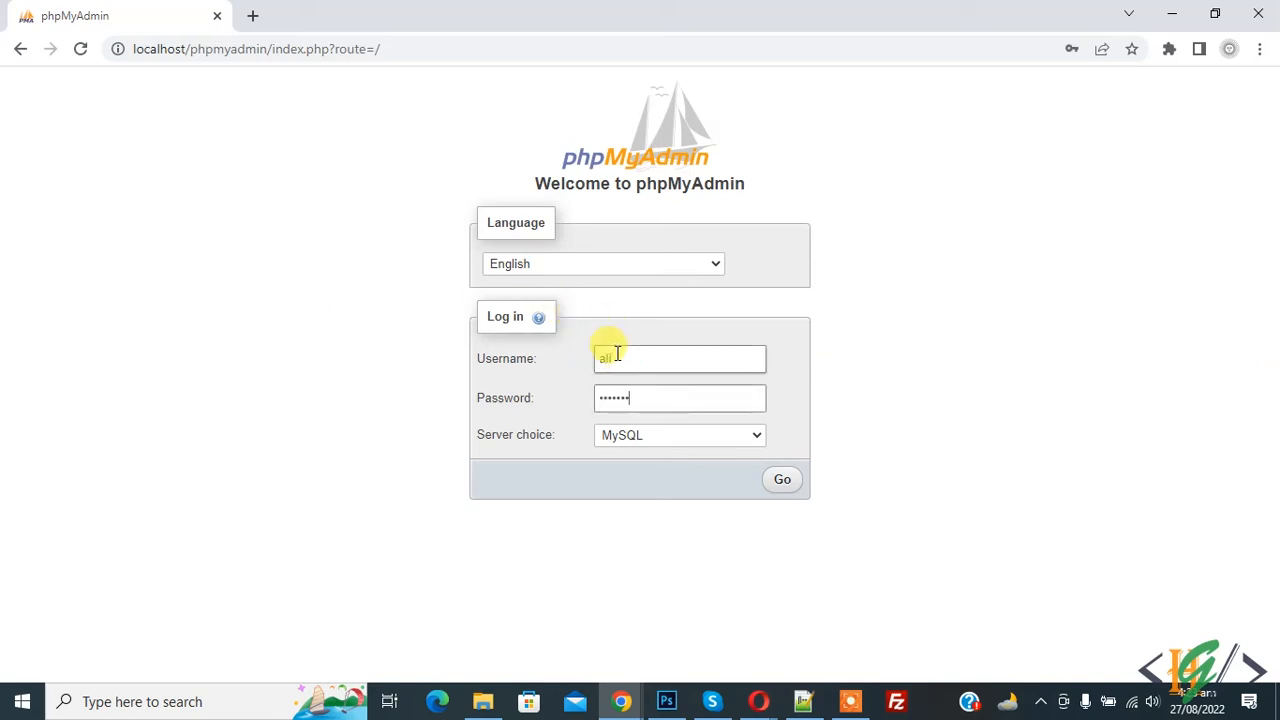
pyautogui.click(782, 479)
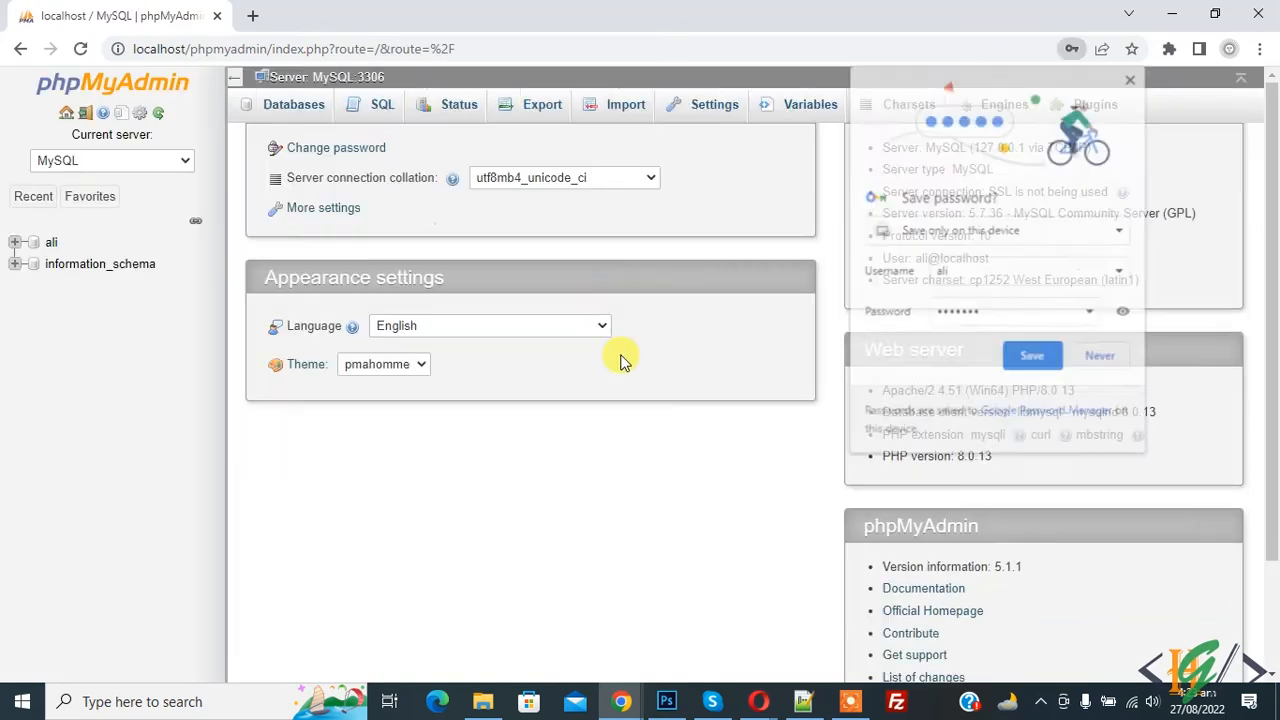
pyautogui.click(1130, 79)
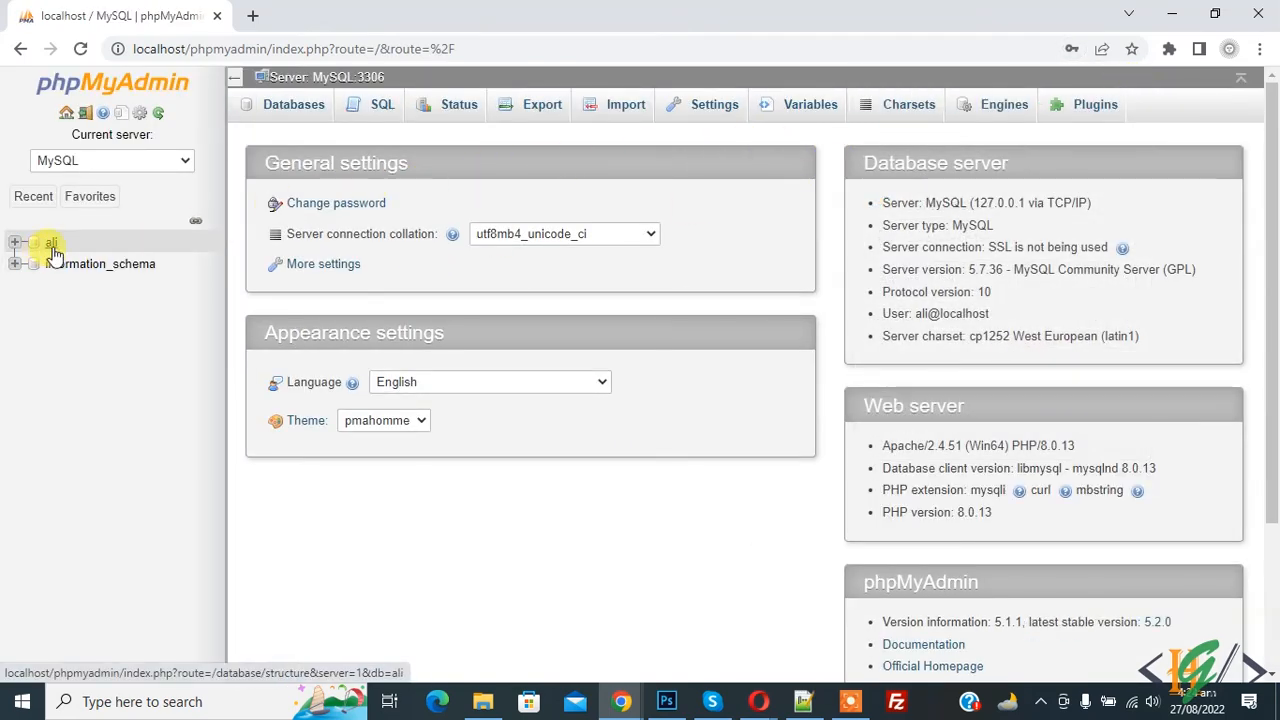
# - Open the empty 'ali' database from the left navigation panel
pyautogui.click(50, 242)
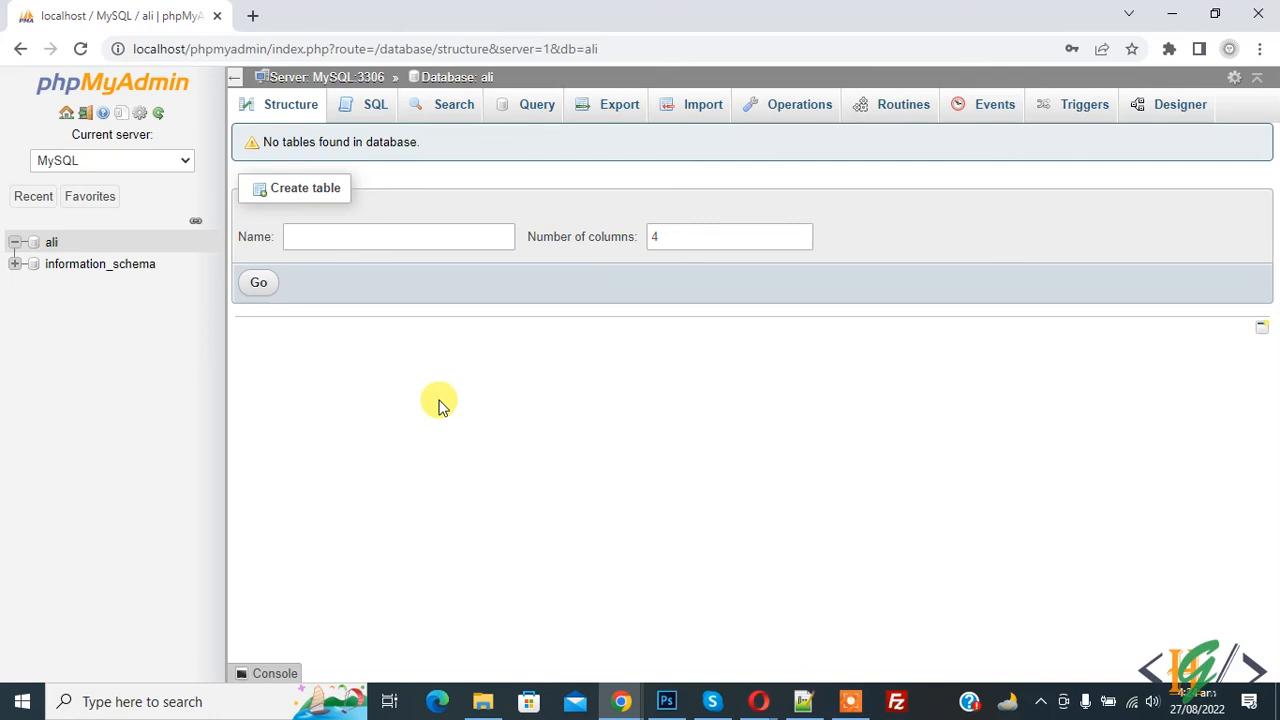
pyautogui.moveTo(335, 393)
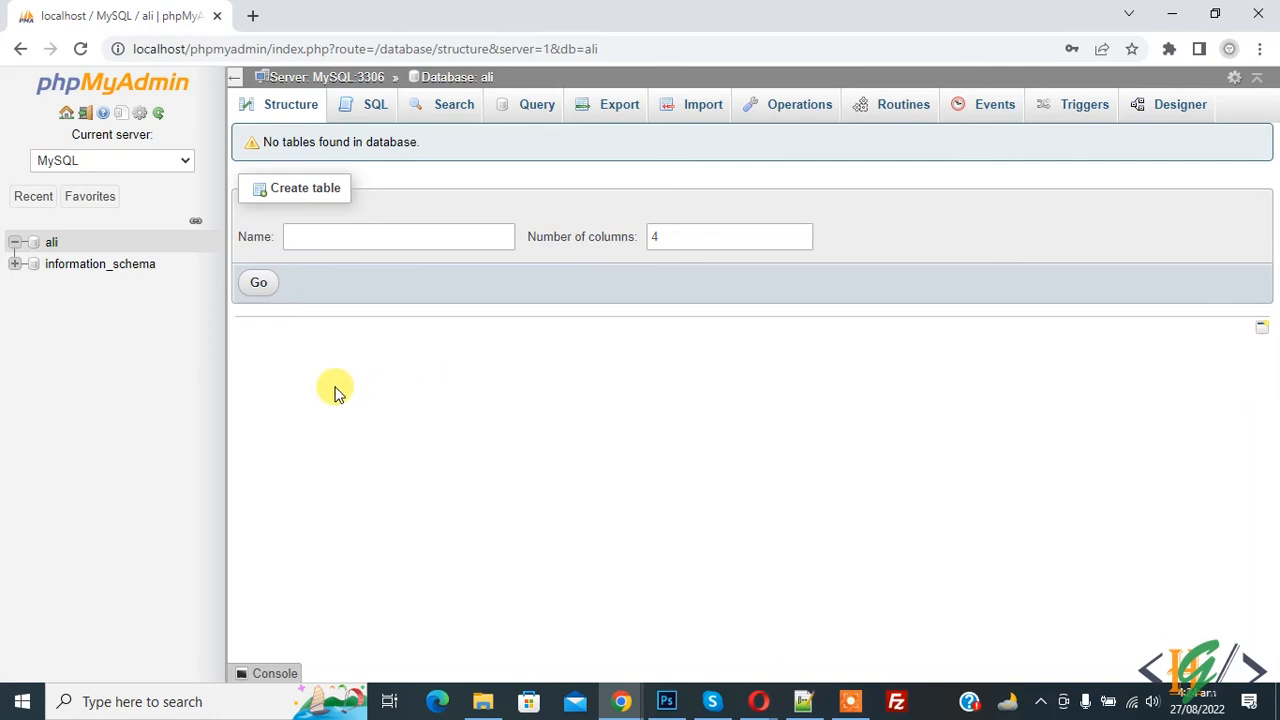